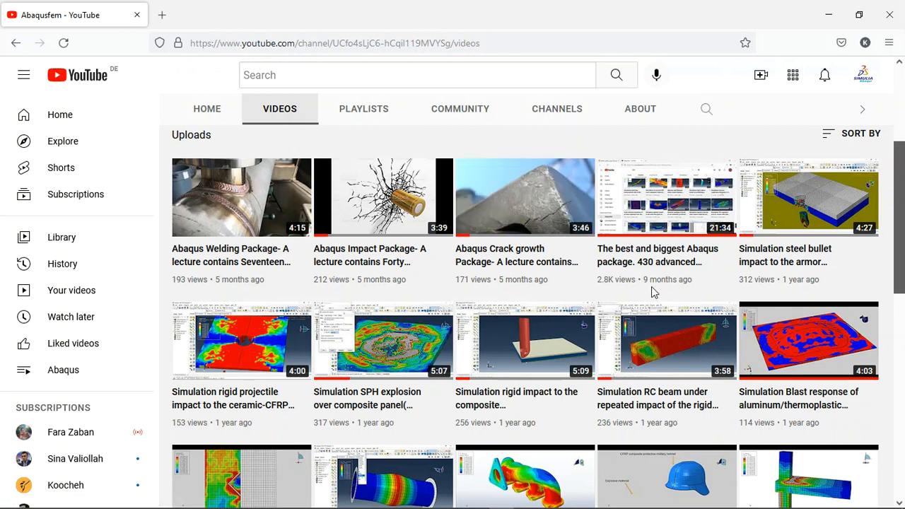
pyautogui.moveTo(674, 102)
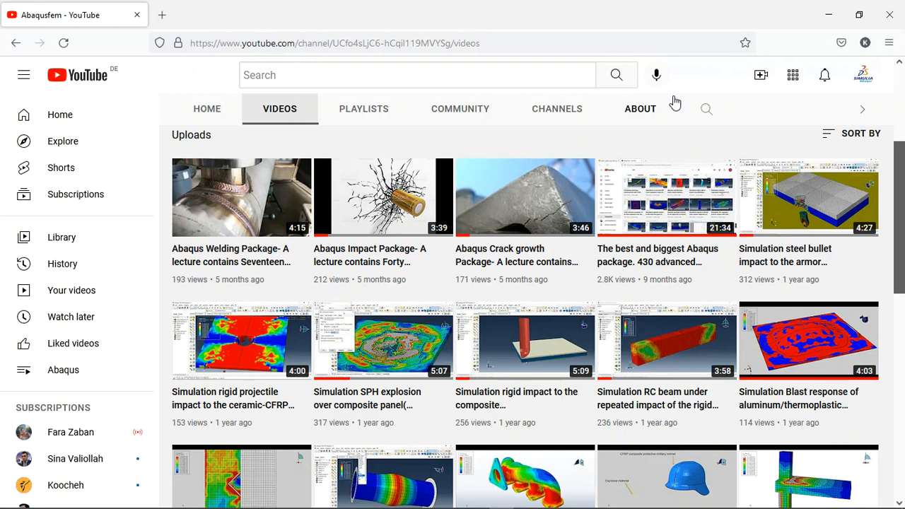
pyautogui.moveTo(744, 107)
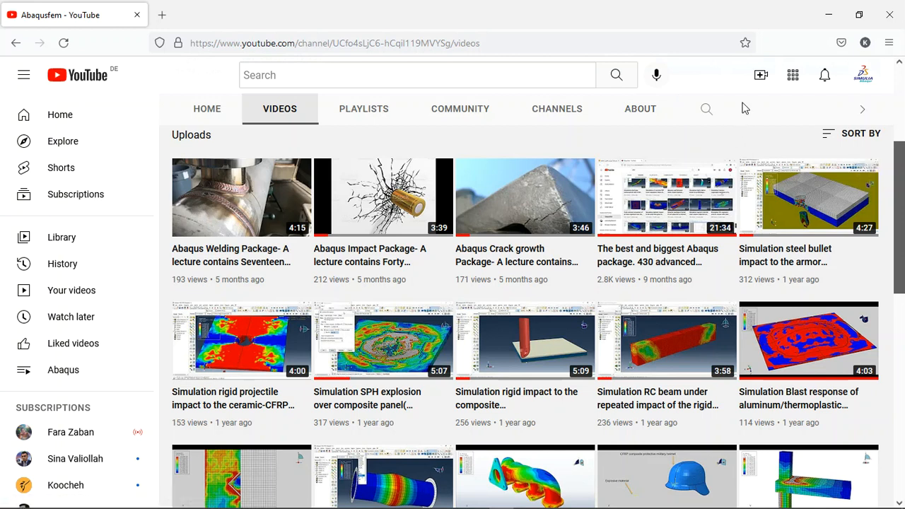
pyautogui.moveTo(677, 18)
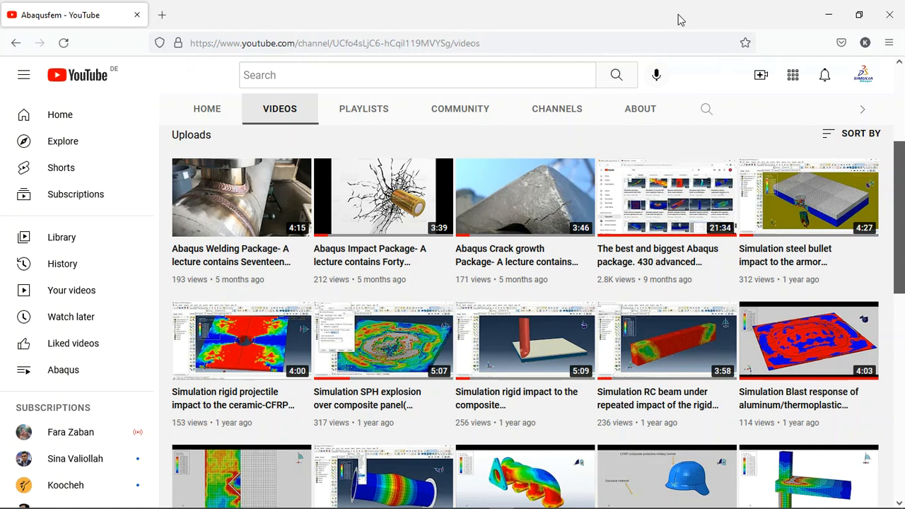
pyautogui.moveTo(667, 122)
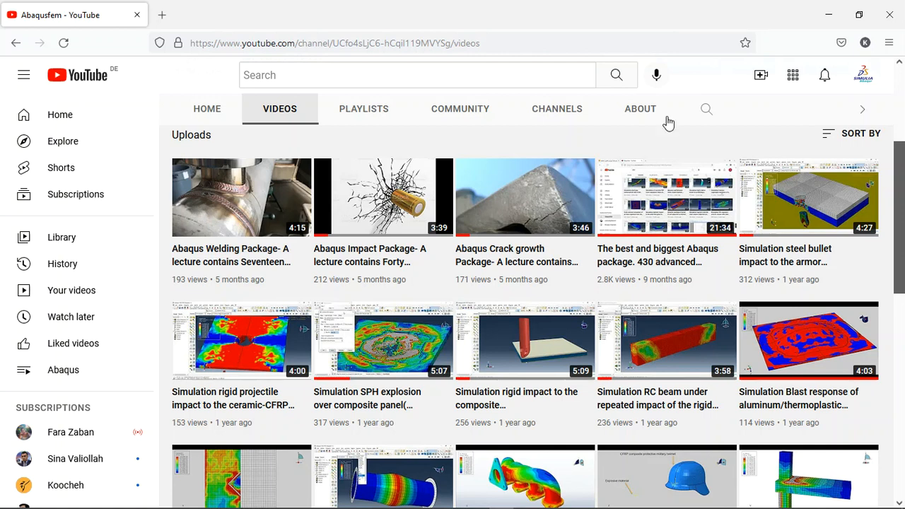
pyautogui.moveTo(695, 75)
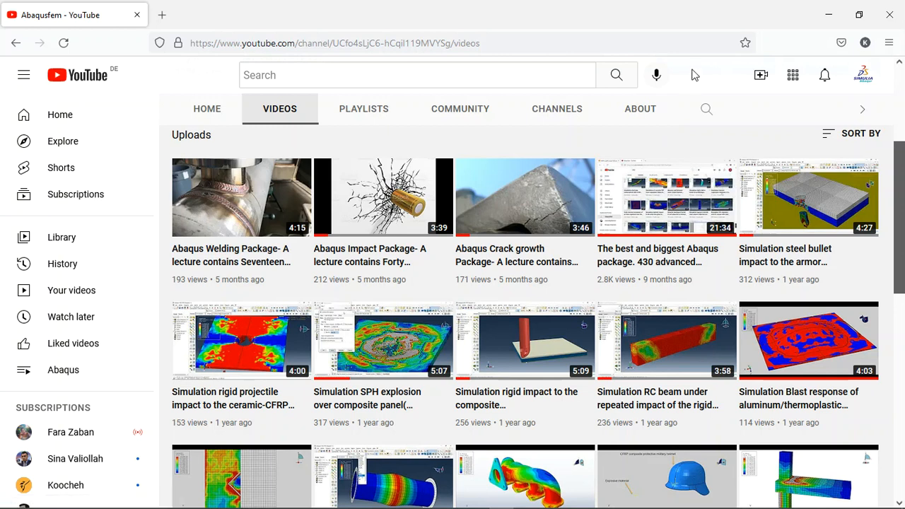
pyautogui.moveTo(693, 75)
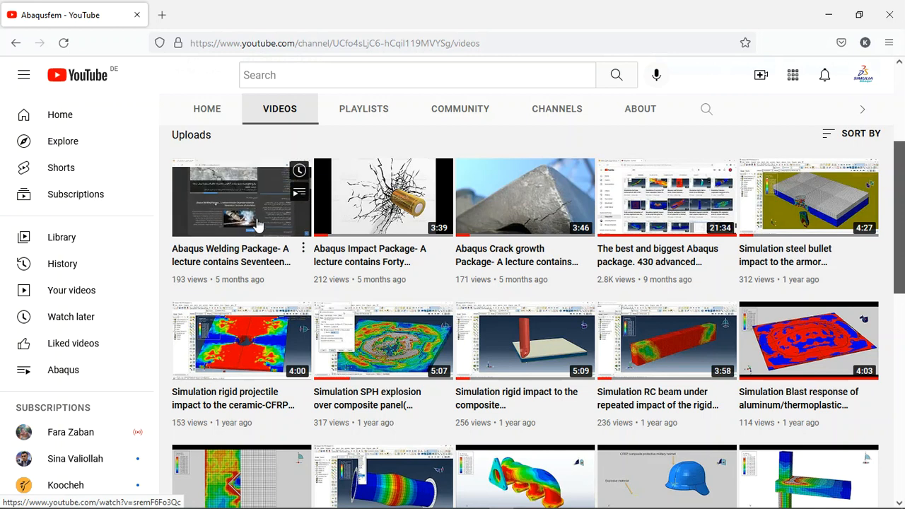
# Scroll down through the Abaqusfem channel's uploaded videos.
pyautogui.scroll(-3)
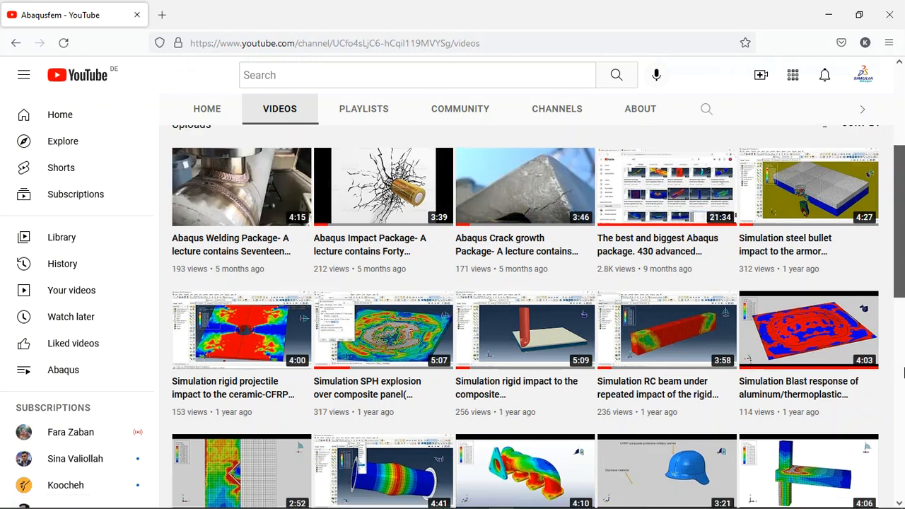
pyautogui.scroll(-3)
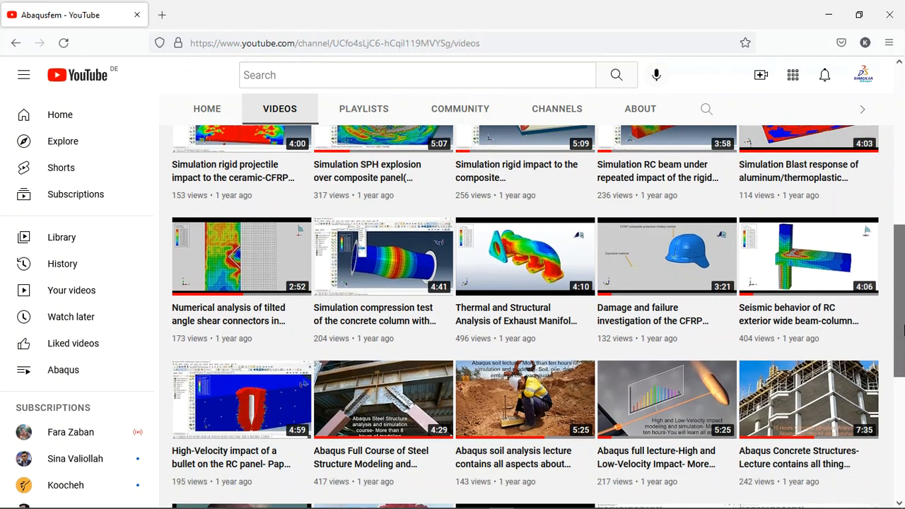
pyautogui.scroll(-3)
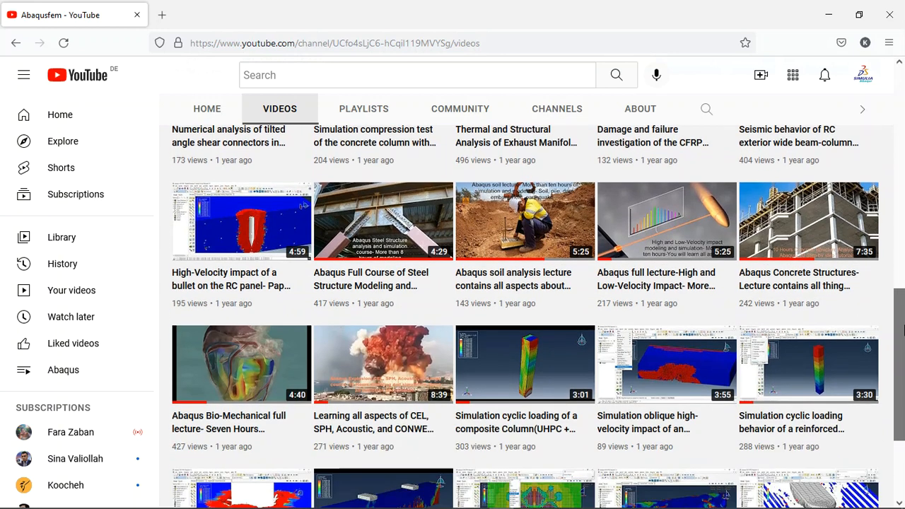
pyautogui.moveTo(899, 328)
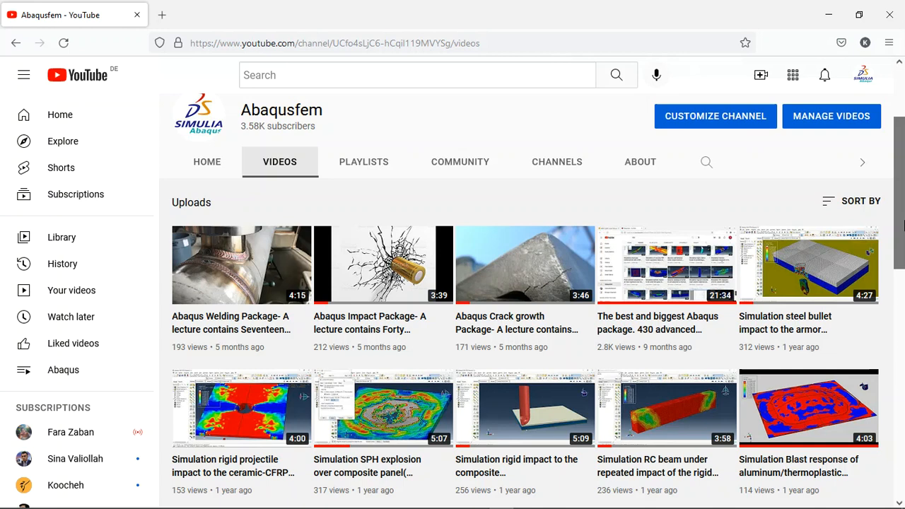
pyautogui.moveTo(637, 263)
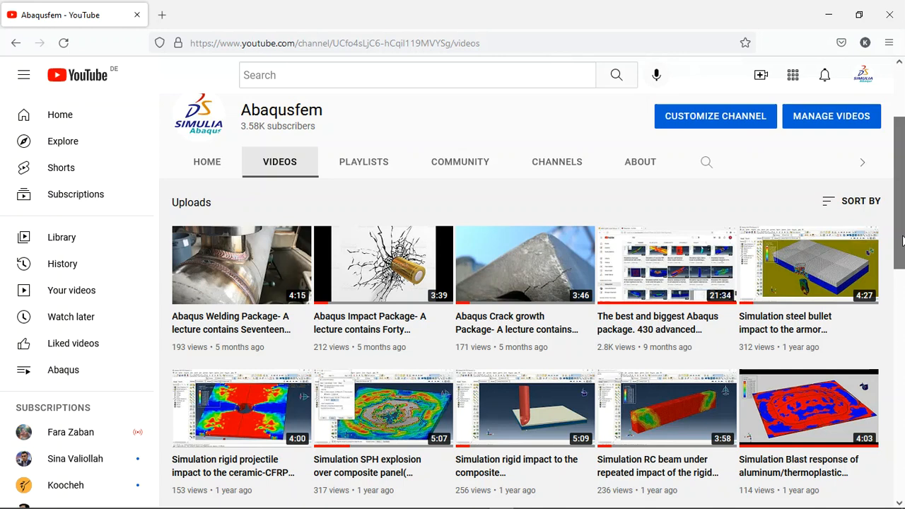
pyautogui.moveTo(900, 243)
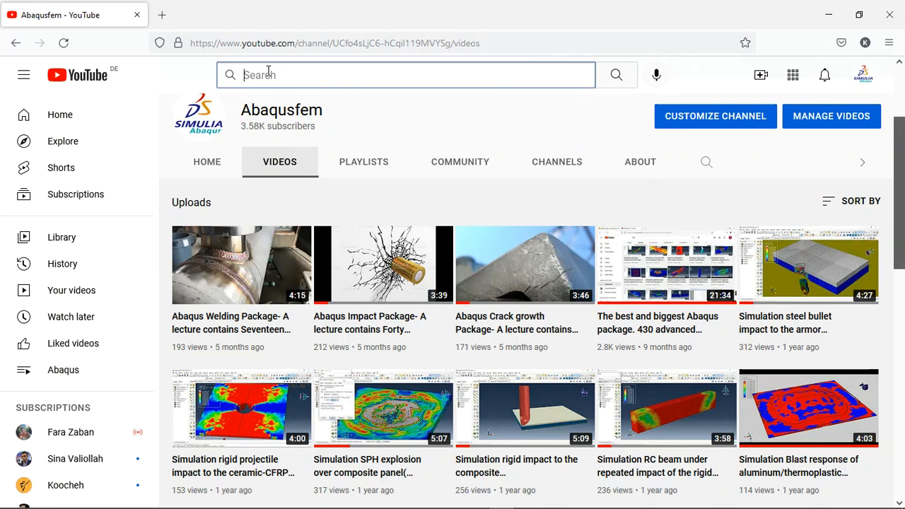
# Enter '0.6' in the search box without submitting, and scroll the uploads list.
pyautogui.write('0.6')
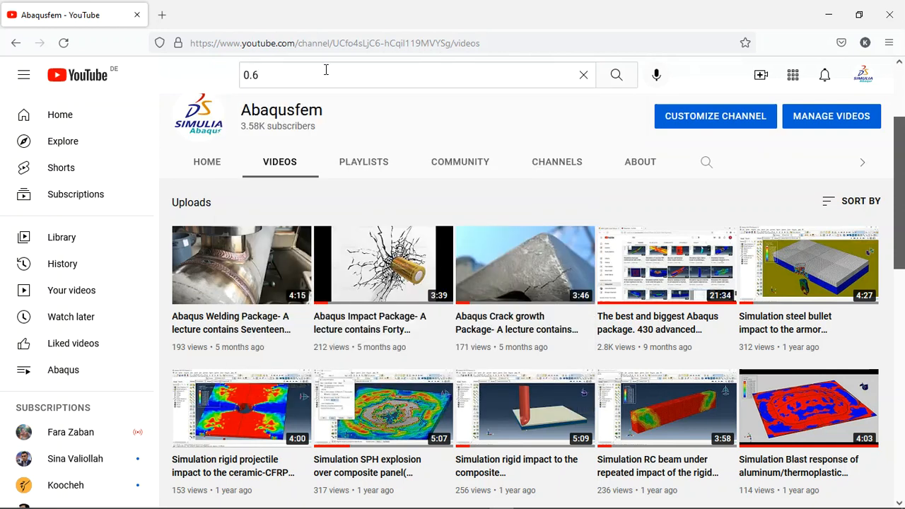
pyautogui.scroll(-3)
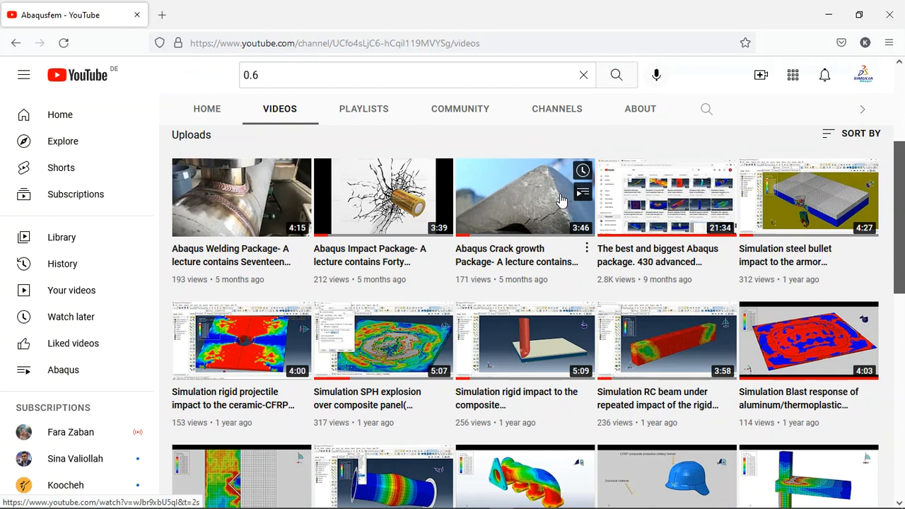
pyautogui.scroll(-3)
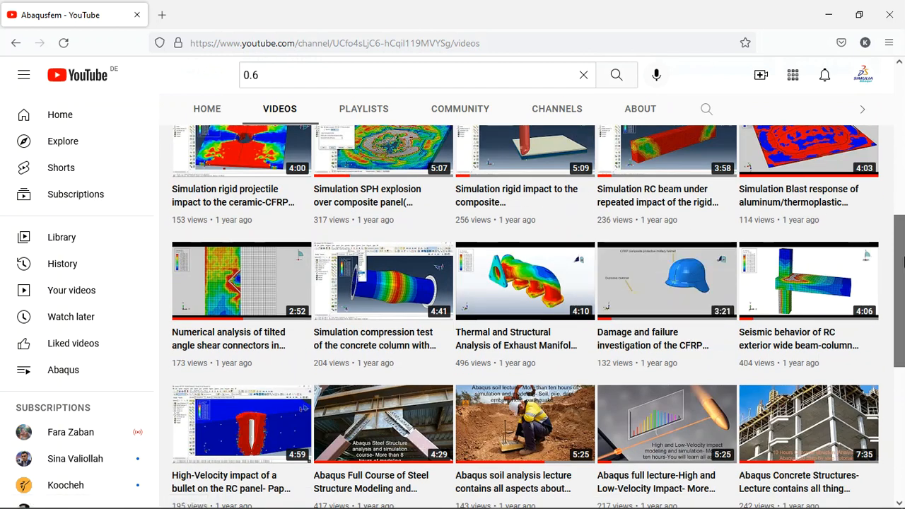
pyautogui.scroll(-3)
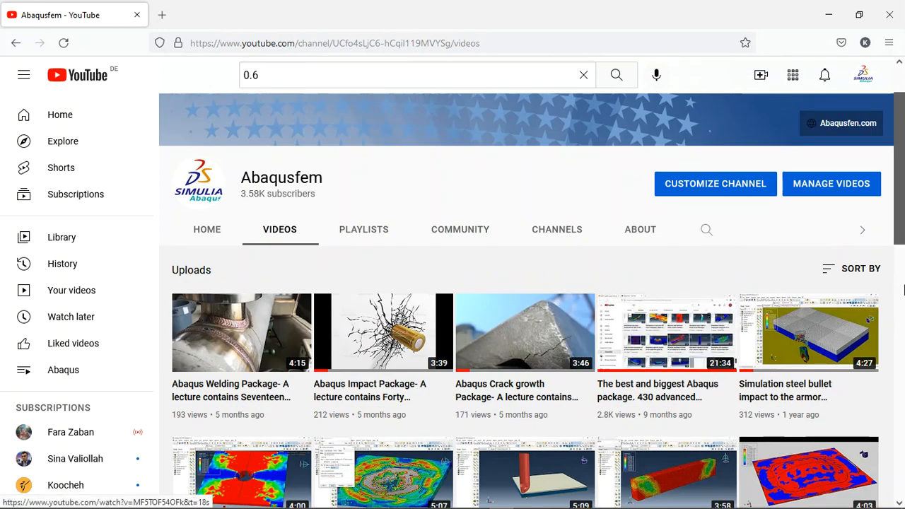
# Scroll down to the air-blast simulation videos and select the '0.6' search text.
pyautogui.scroll(-3)
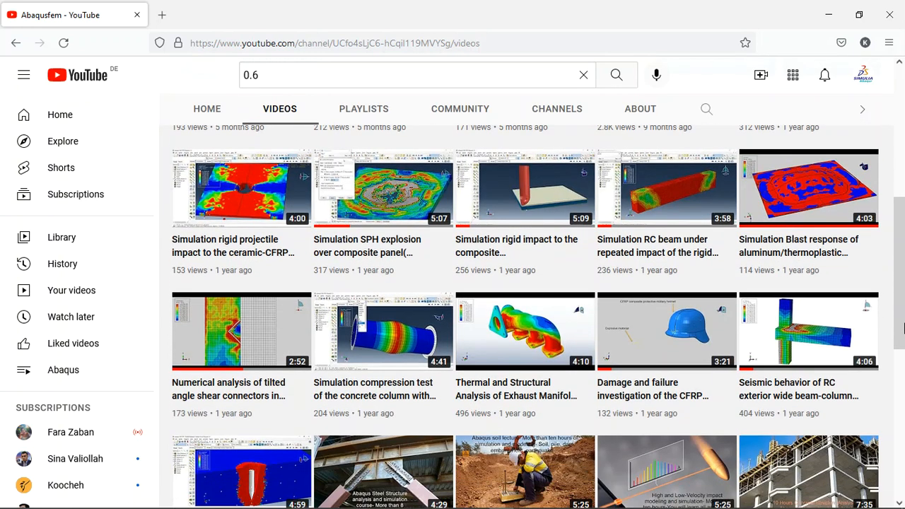
pyautogui.scroll(-3)
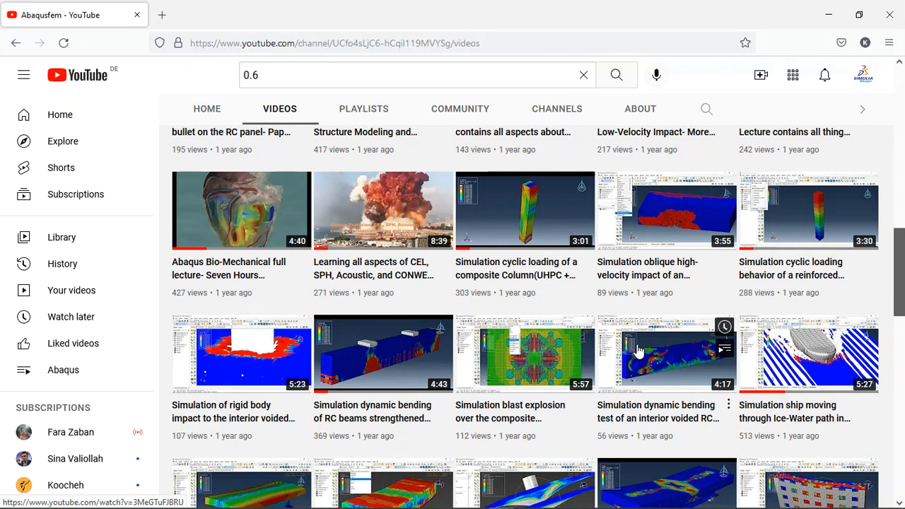
pyautogui.moveTo(820, 371)
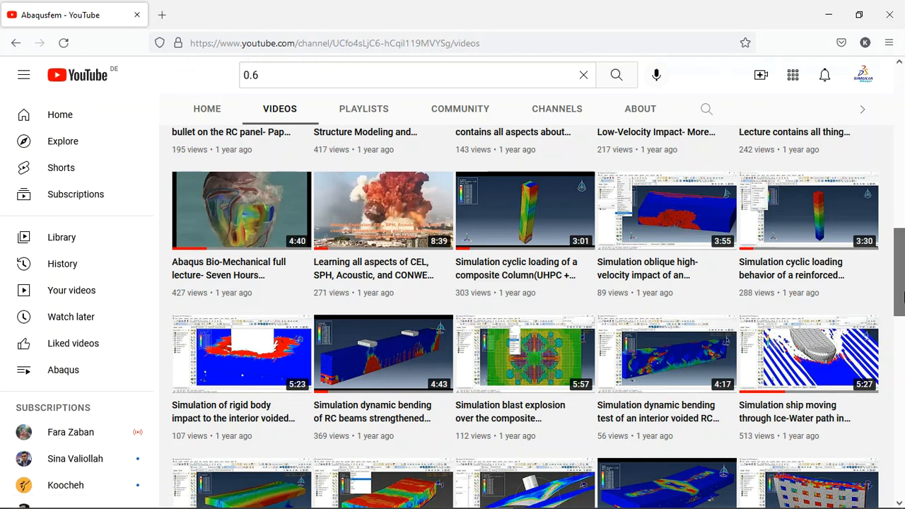
pyautogui.scroll(-3)
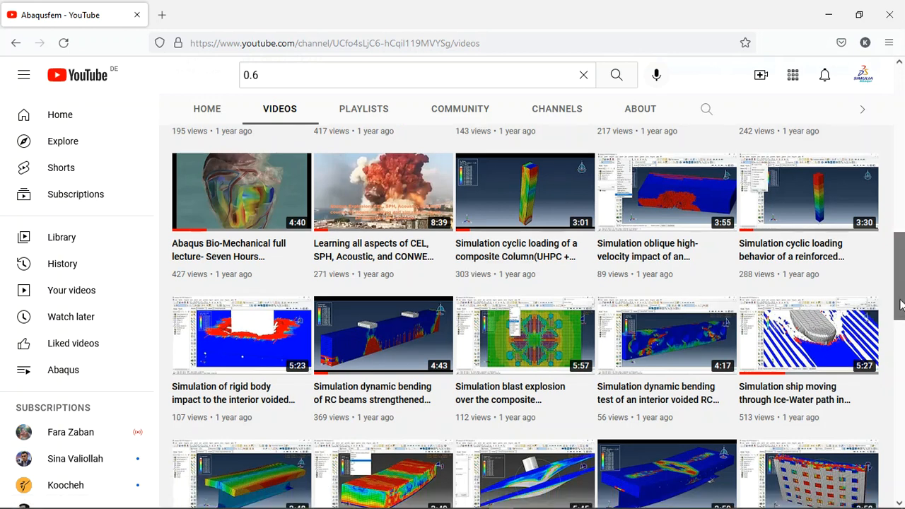
pyautogui.scroll(-3)
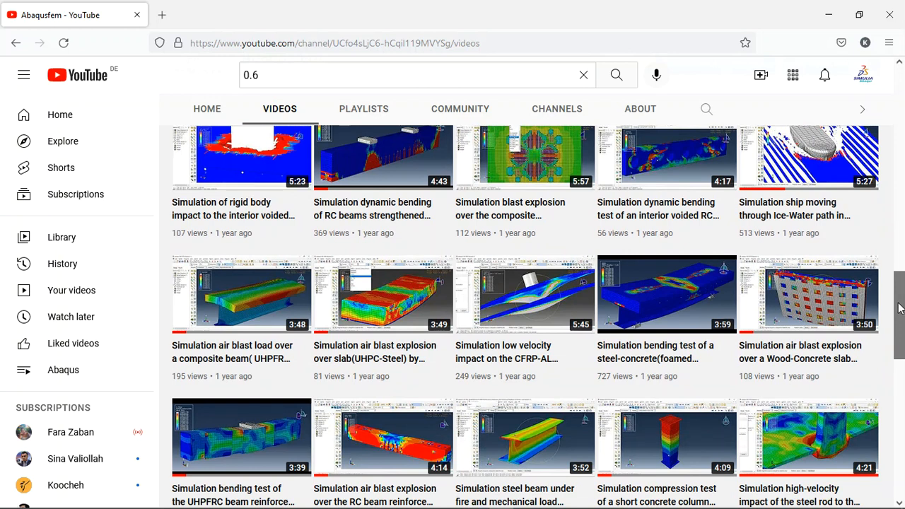
pyautogui.click(406, 75)
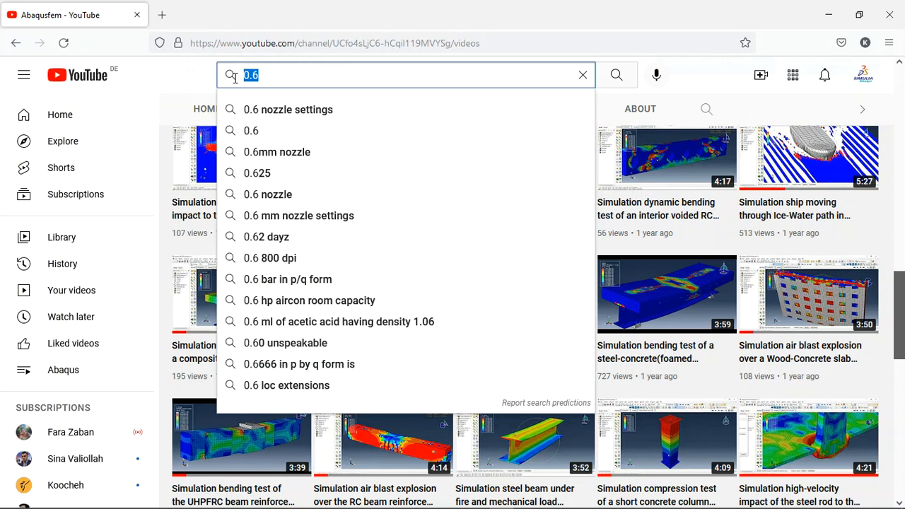
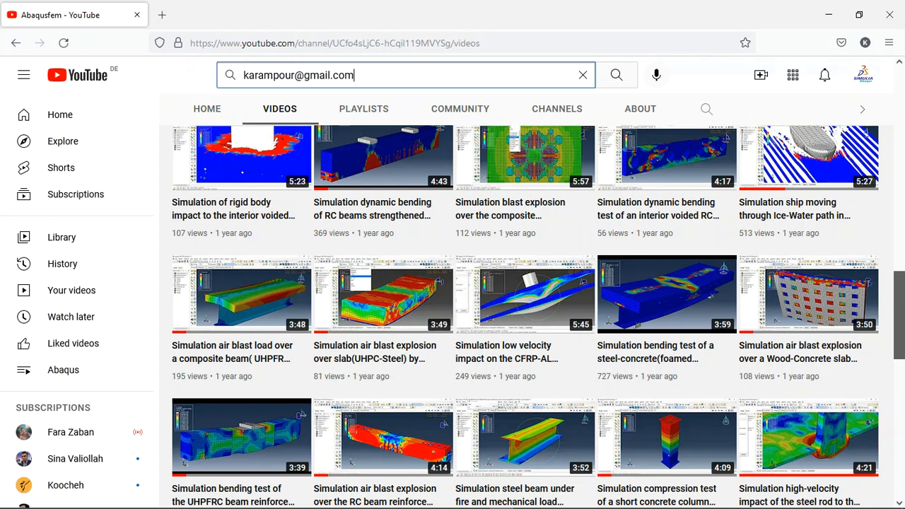